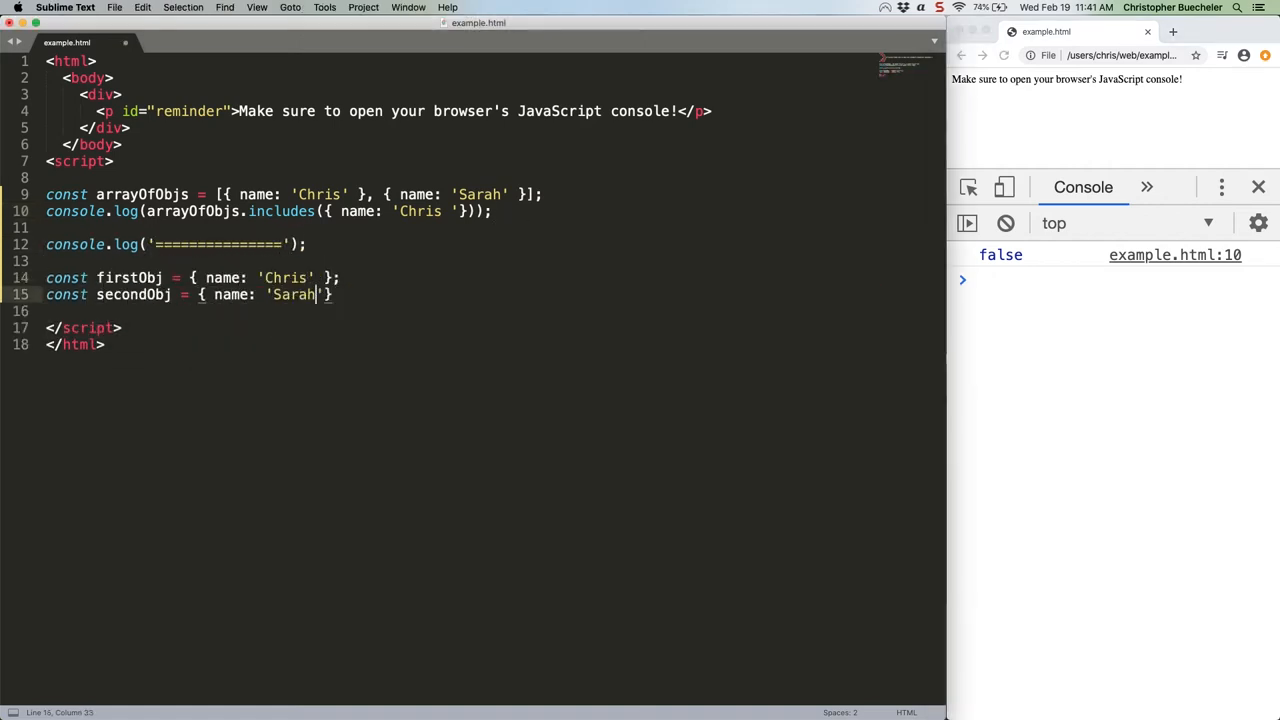
pyautogui.write('const newArrayOfObjs = [firstObj, secondObj];')
pyautogui.write('console.log(newArrayOfObjs.includes(')
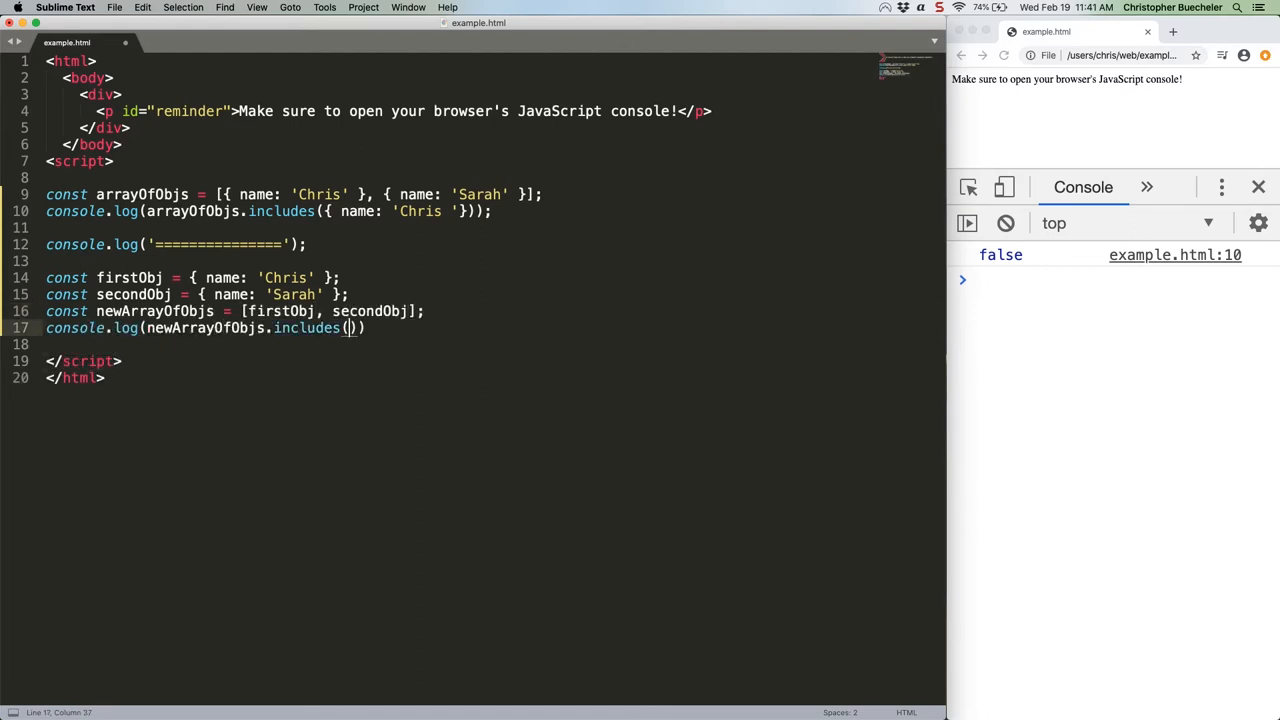
pyautogui.write('firstObj));')
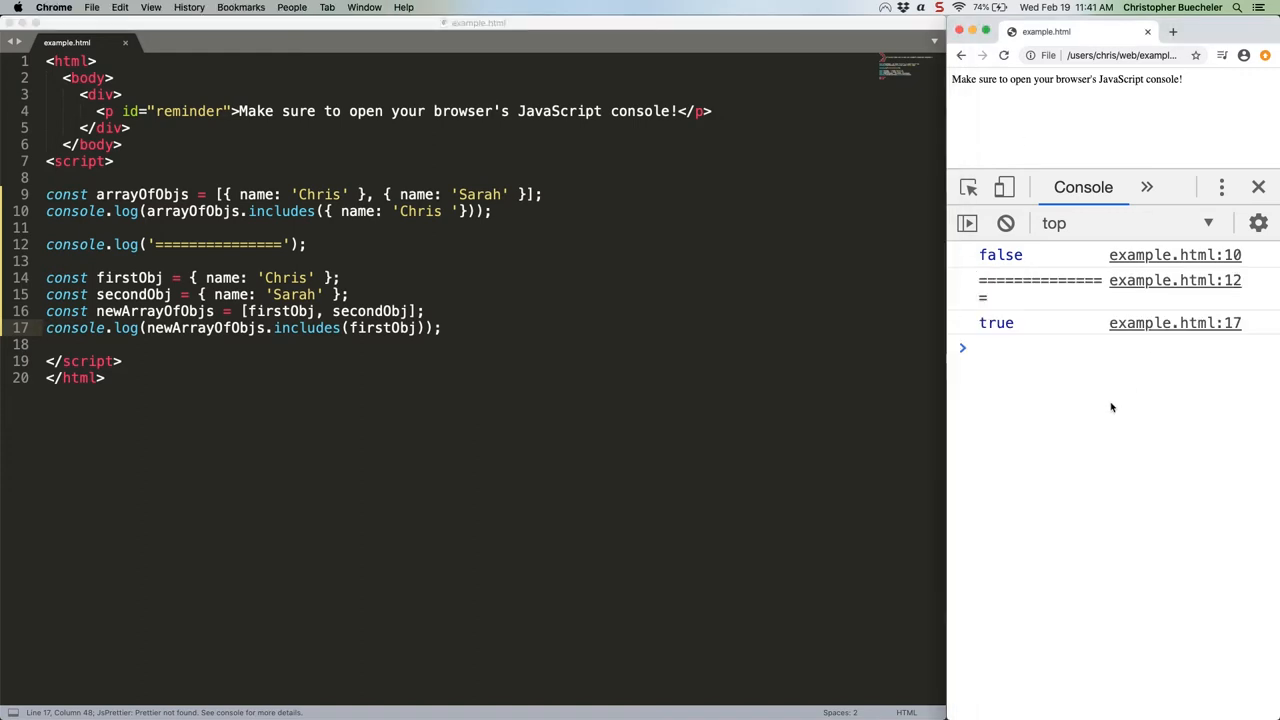
pyautogui.moveTo(500, 347)
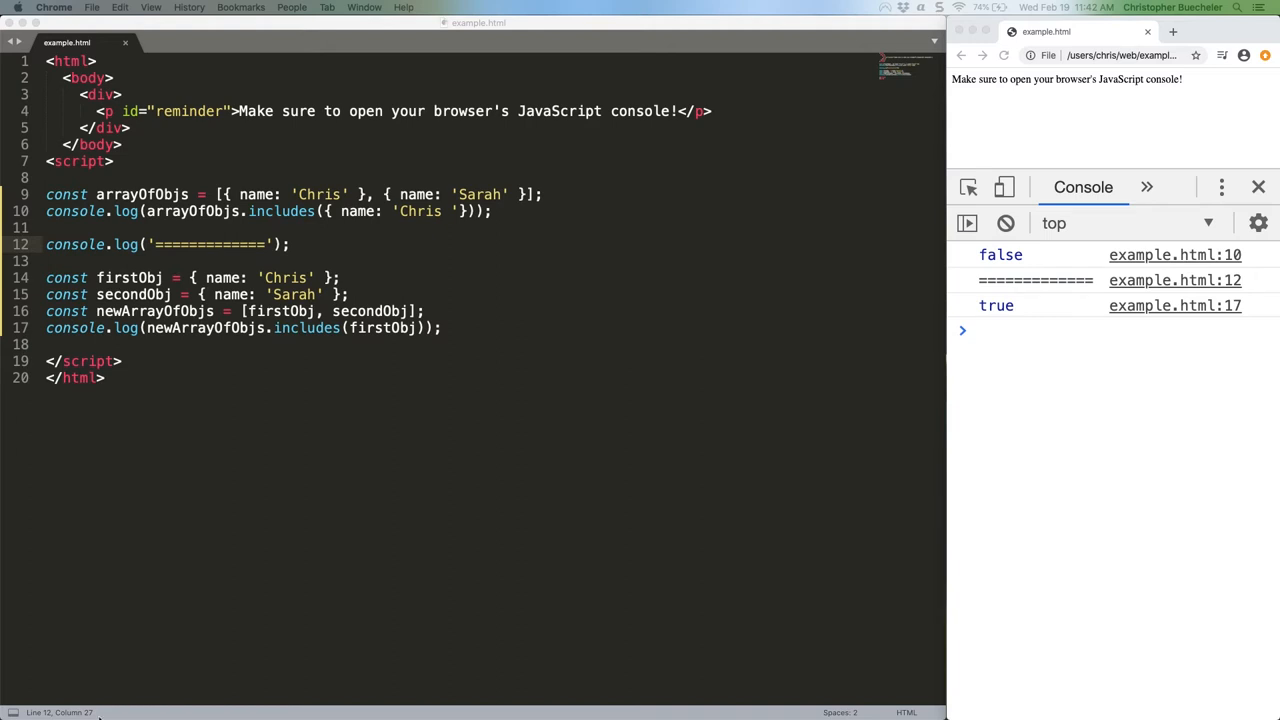
pyautogui.write('const characters =')
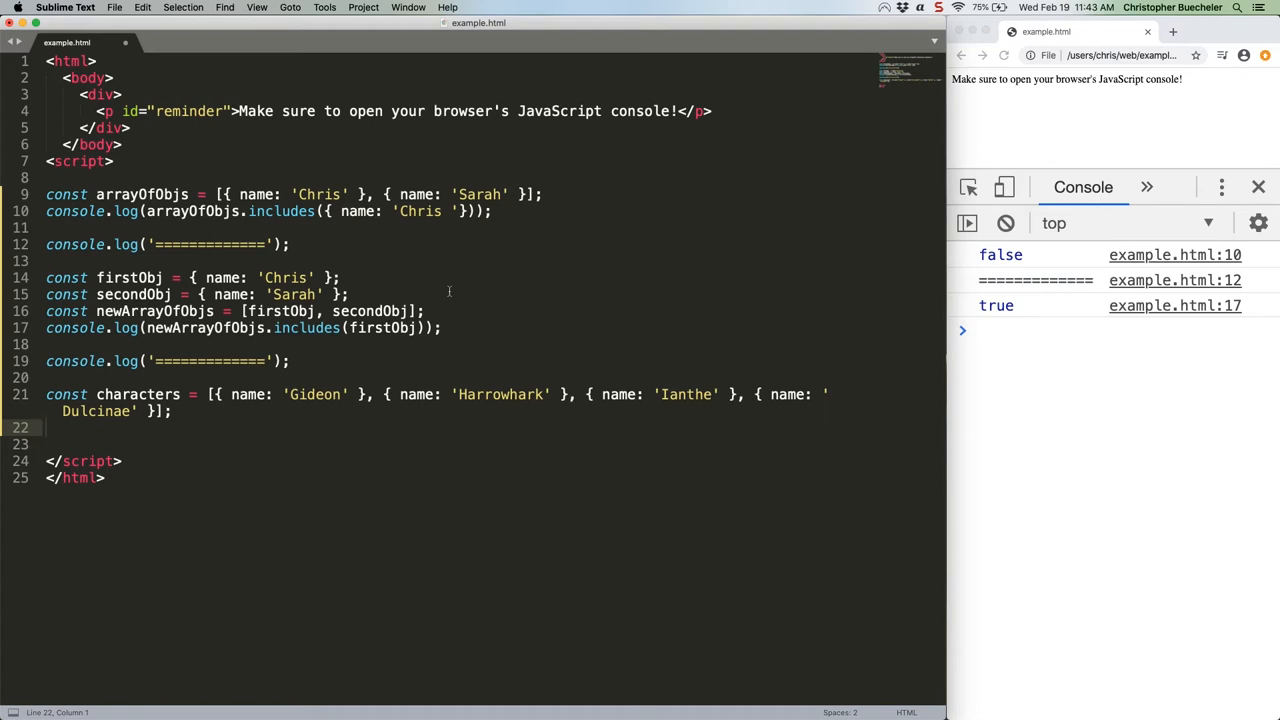
pyautogui.write('console.log(hasHa')
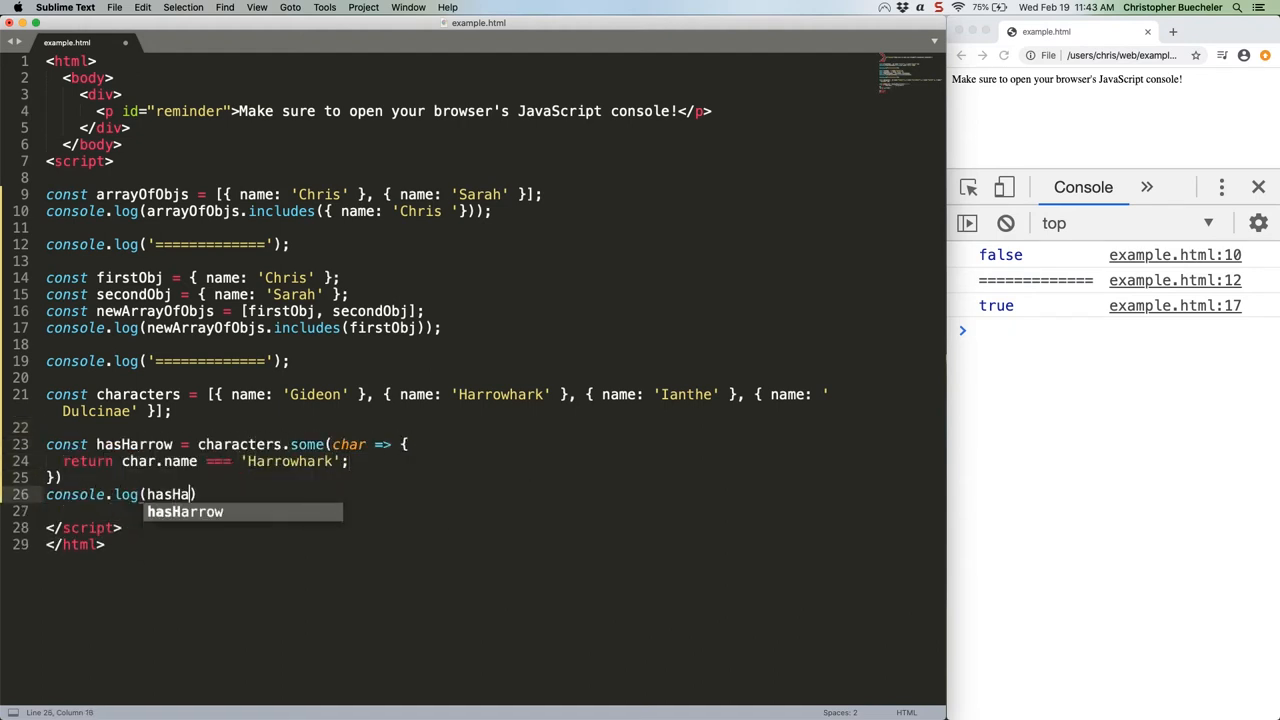
pyautogui.write('rrow);')
pyautogui.write("console.log('=============');")
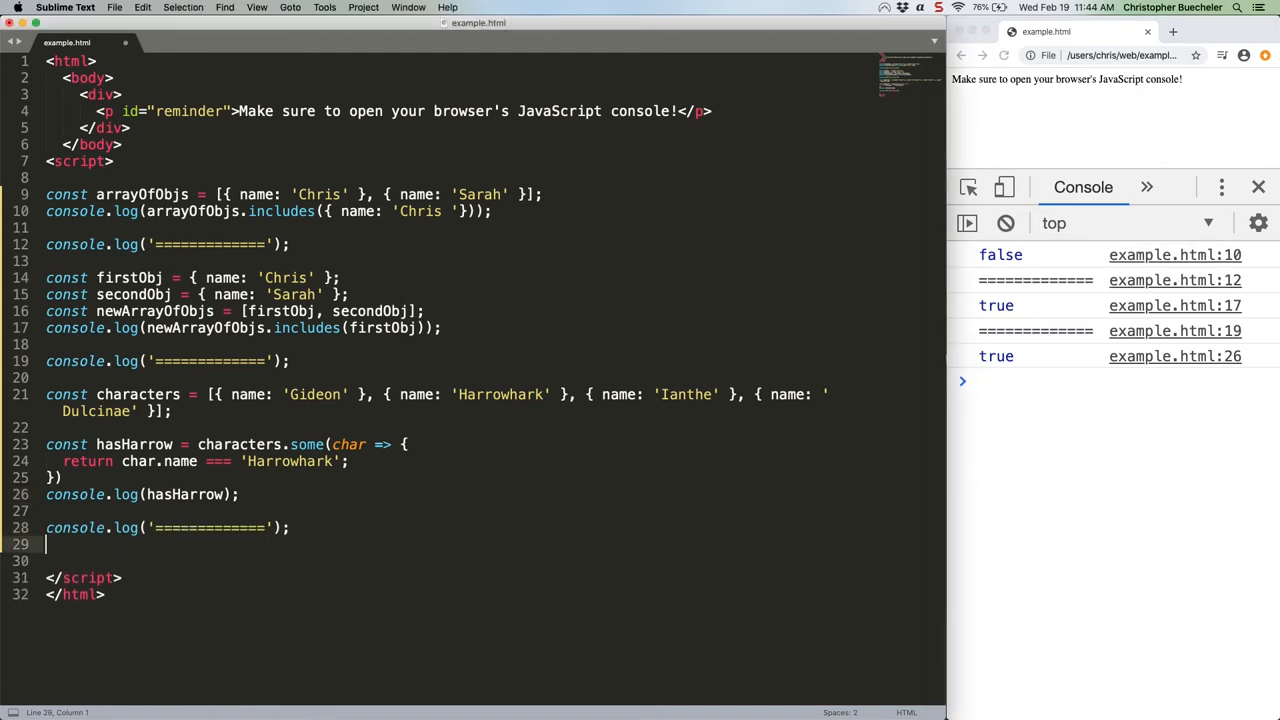
pyautogui.write('const checkName = (arr, name) => {')
pyautogui.write('console.log(checkName')
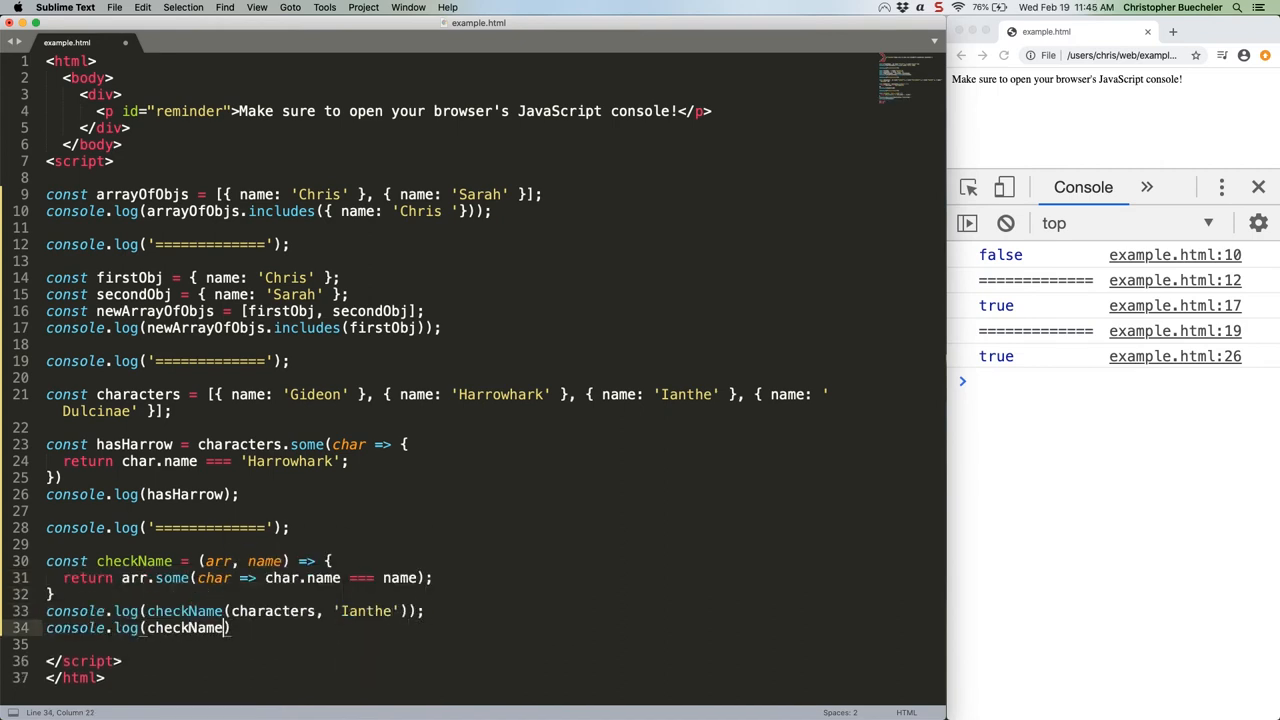
pyautogui.write("(characters, 'Bob'));")
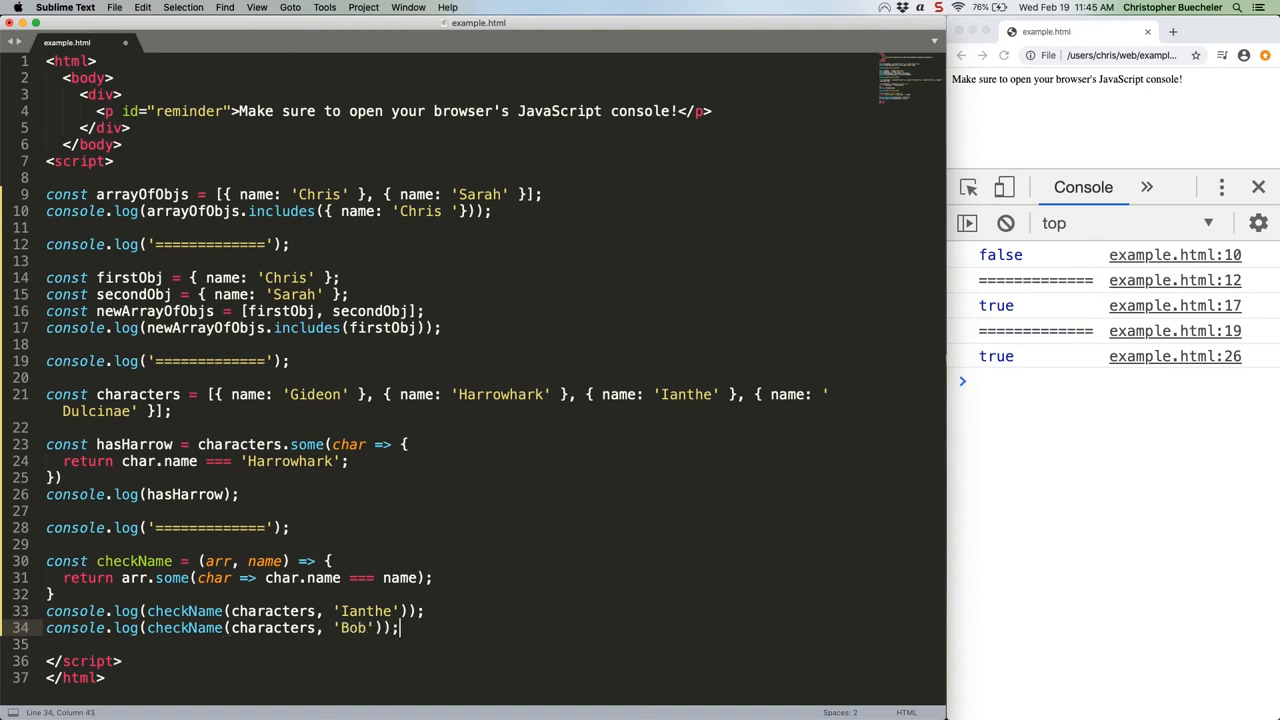